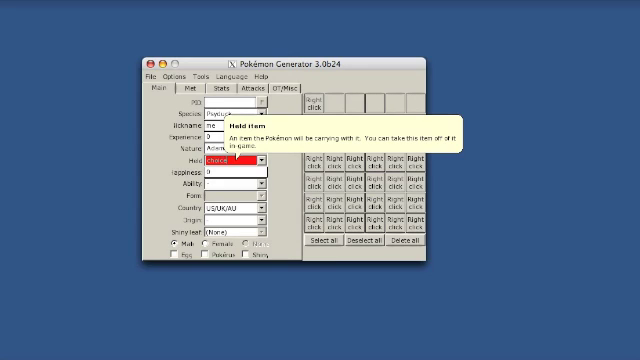
{"action": "mouse_move", "coordinate": [227, 172]}
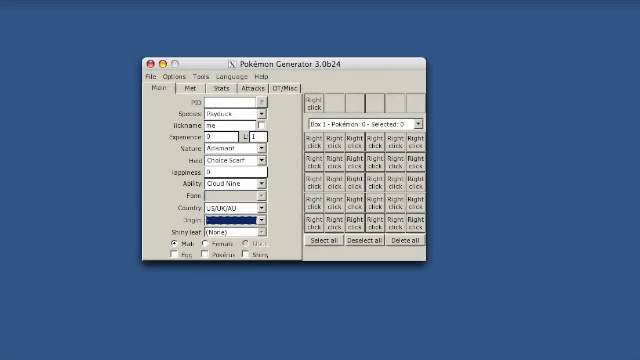
- Review the Psyduck's met details, then show its IVs (all 31) and zero EVs
{"action": "left_click", "coordinate": [186, 90]}
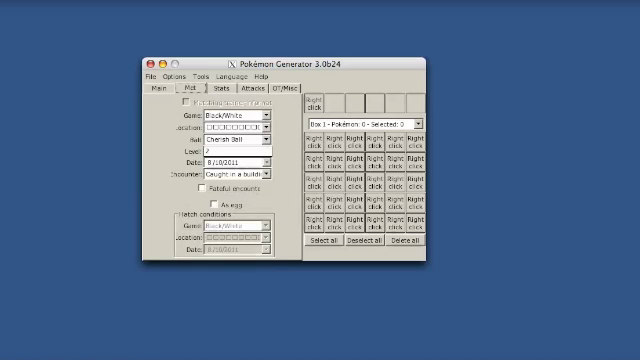
{"action": "left_click", "coordinate": [224, 91]}
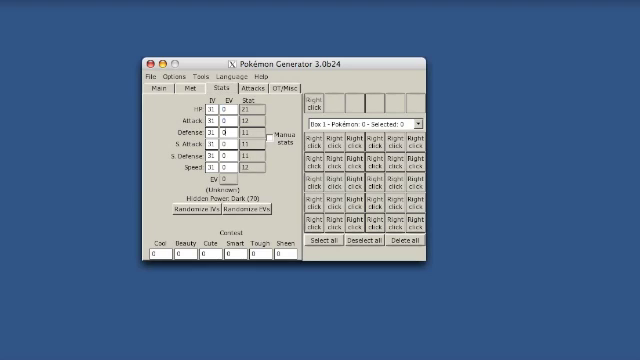
{"action": "mouse_move", "coordinate": [279, 135]}
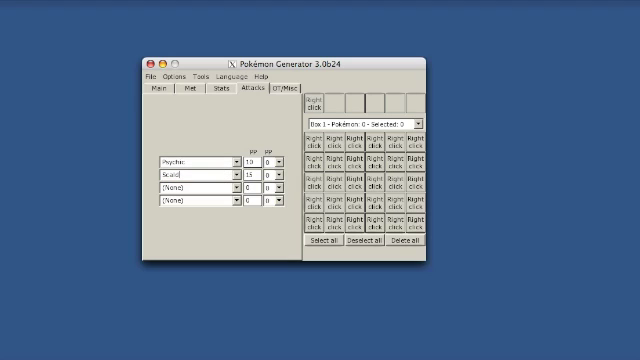
{"action": "left_click", "coordinate": [190, 187]}
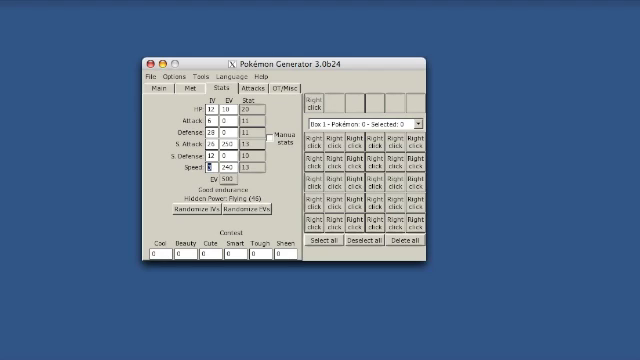
- Randomize the Psyduck's IVs twice, giving Hidden Power Rock (69)
{"action": "left_click", "coordinate": [252, 214]}
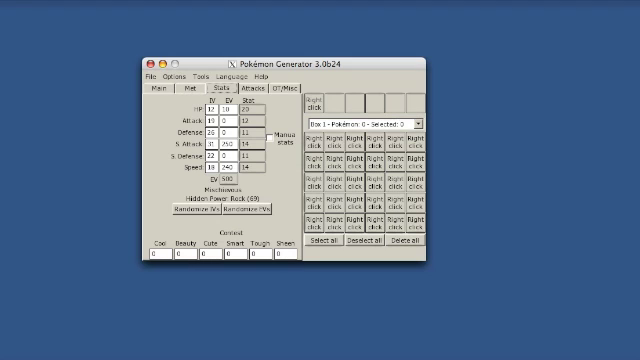
{"action": "left_click", "coordinate": [200, 211]}
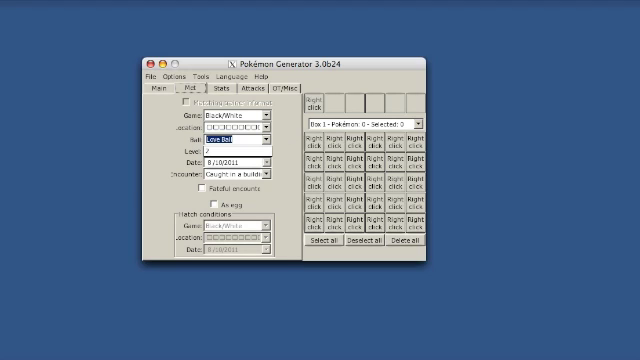
- Confirm Love Ball as the Psyduck's capture ball
{"action": "left_click", "coordinate": [223, 91]}
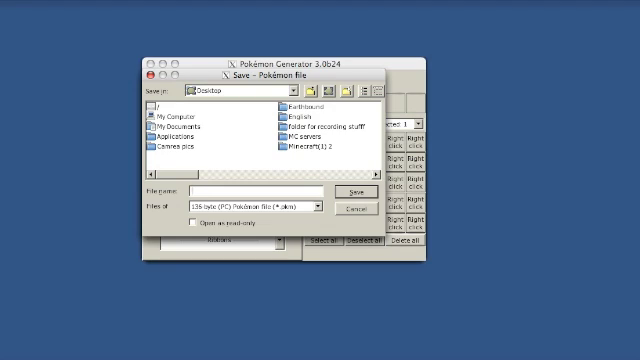
- Name the file 'psytuck' and save the Psyduck to the Desktop
{"action": "type", "text": "psytuck"}
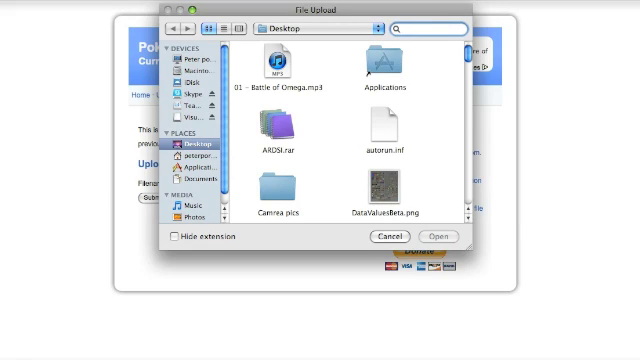
- Search the Desktop for the psyduck file, select it, and submit the upload
{"action": "type", "text": "p"}
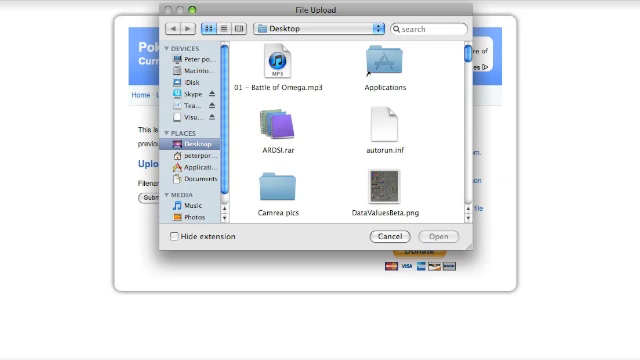
{"action": "type", "text": "psyduck"}
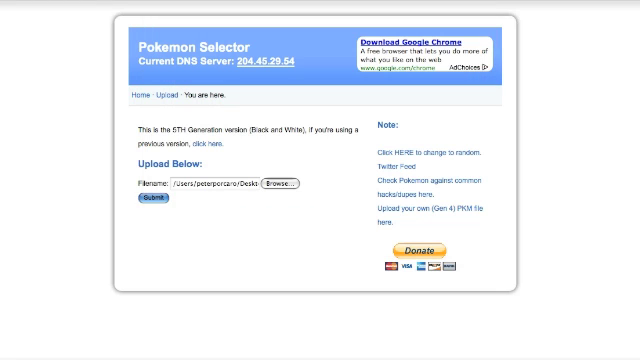
{"action": "left_click", "coordinate": [146, 208]}
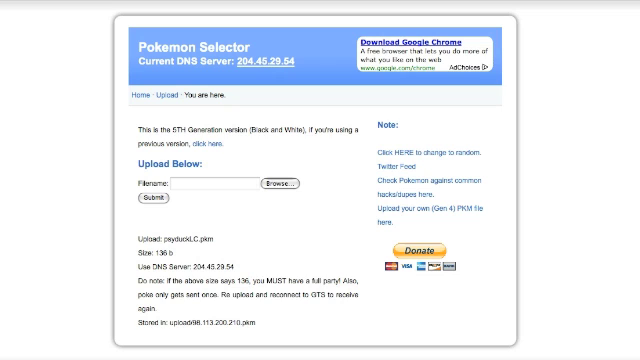